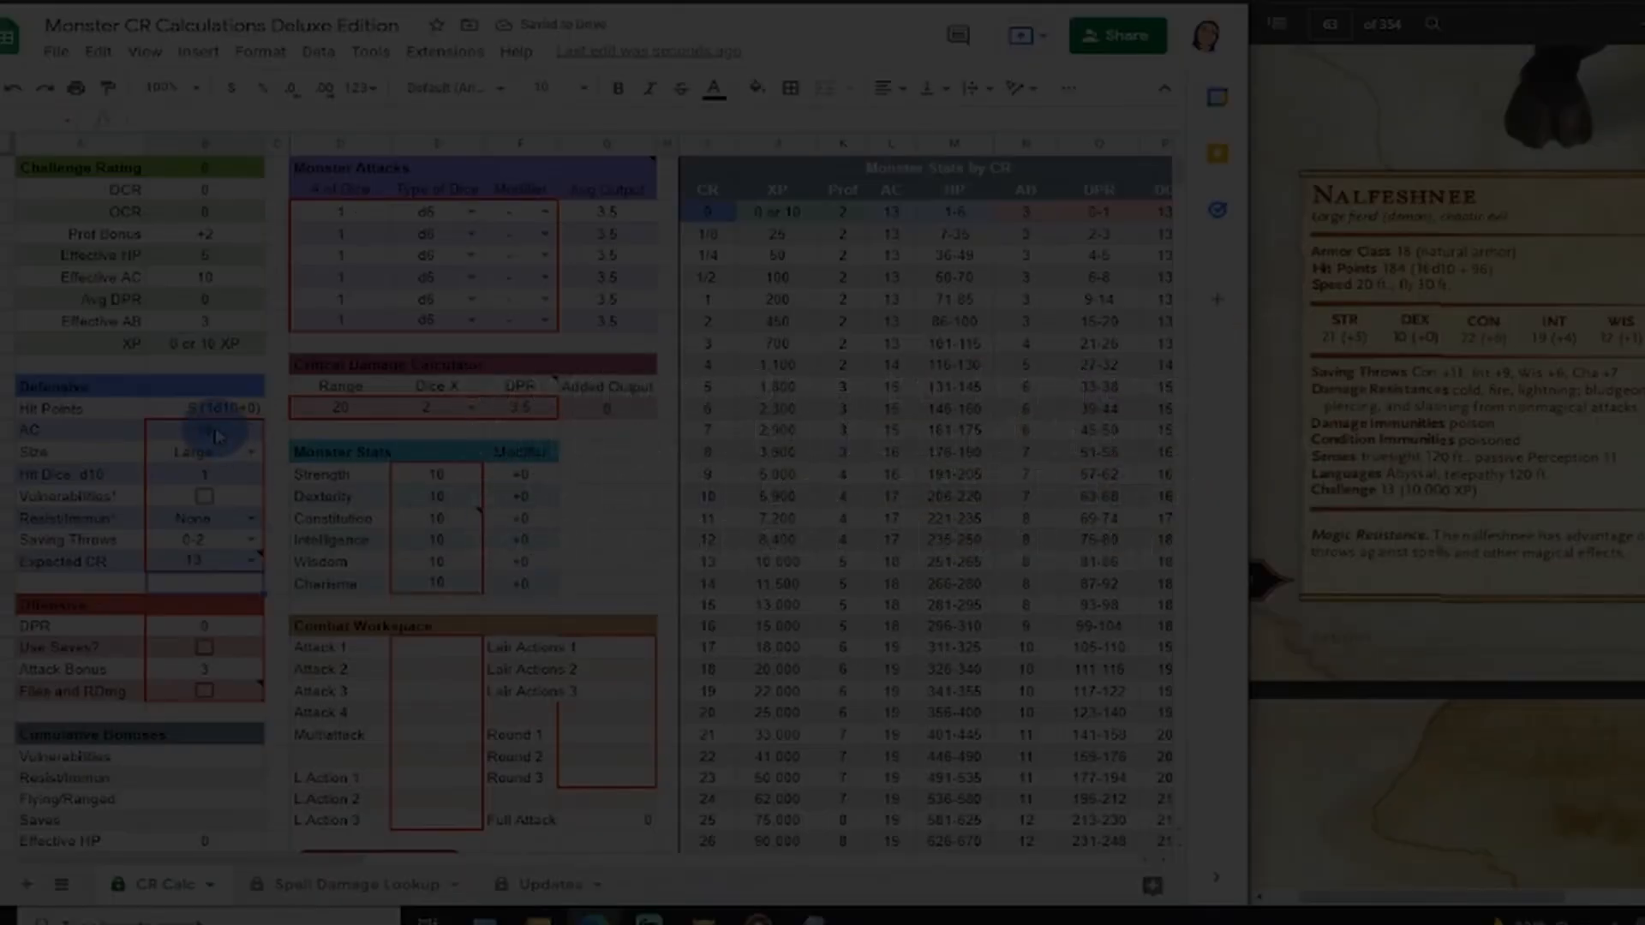
Enter the Nalfeshnee's armor class of 18 in the Defensive stats.
{"action": "type", "text": "18"}
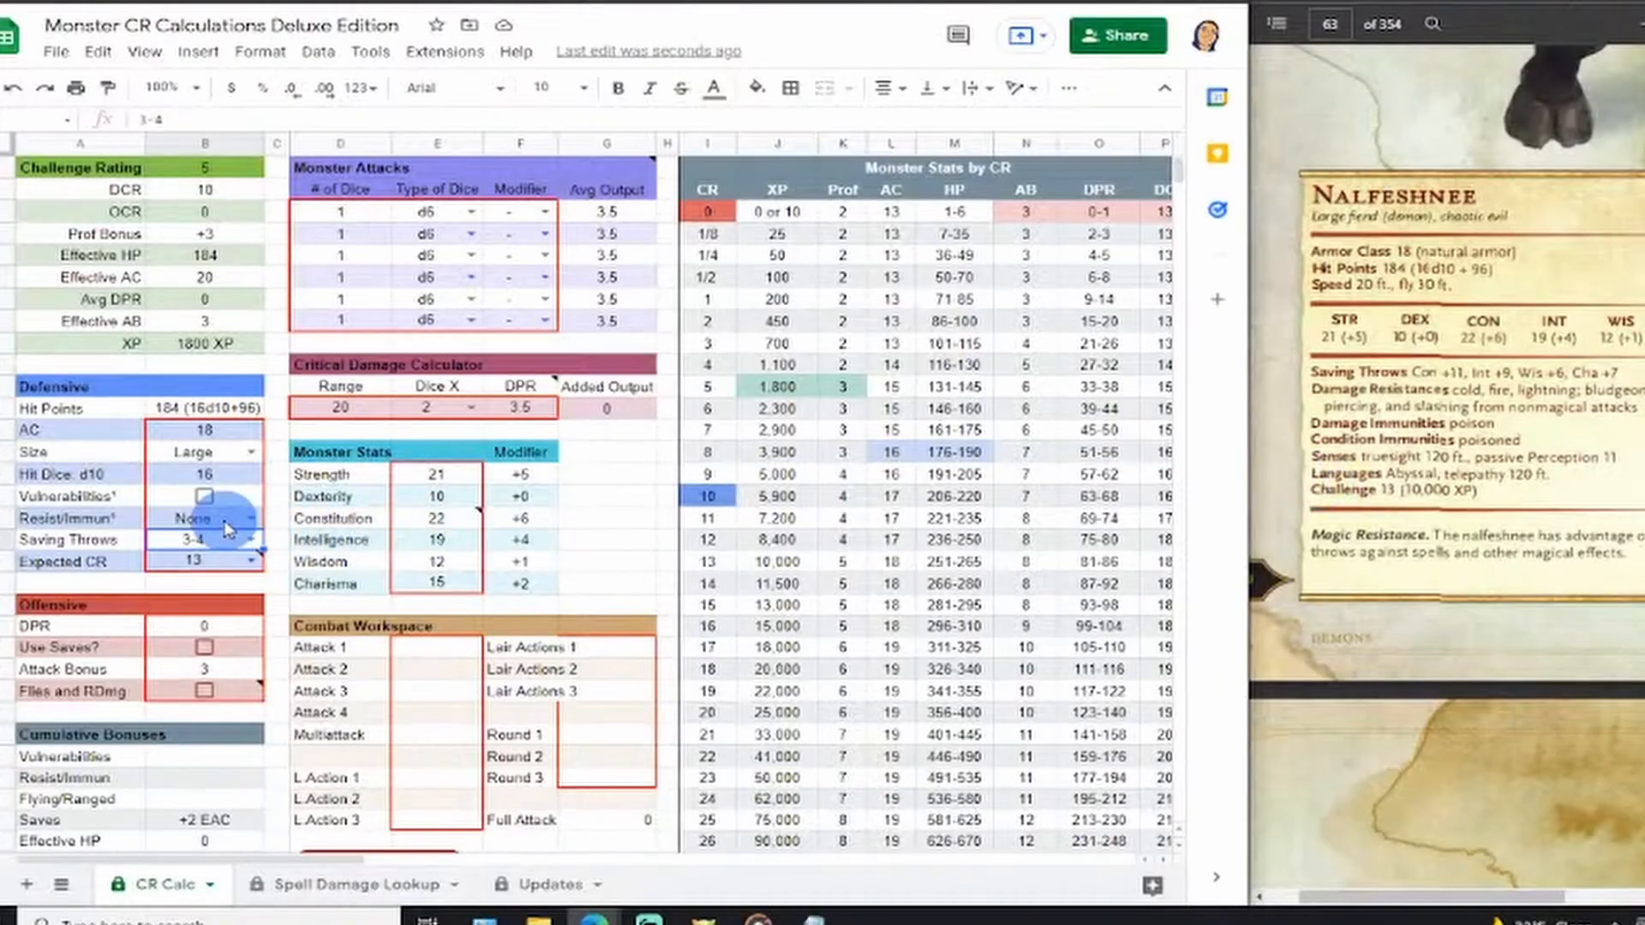
Set the Resist/Immun dropdown to Resistance.
{"action": "left_click", "coordinate": [244, 518]}
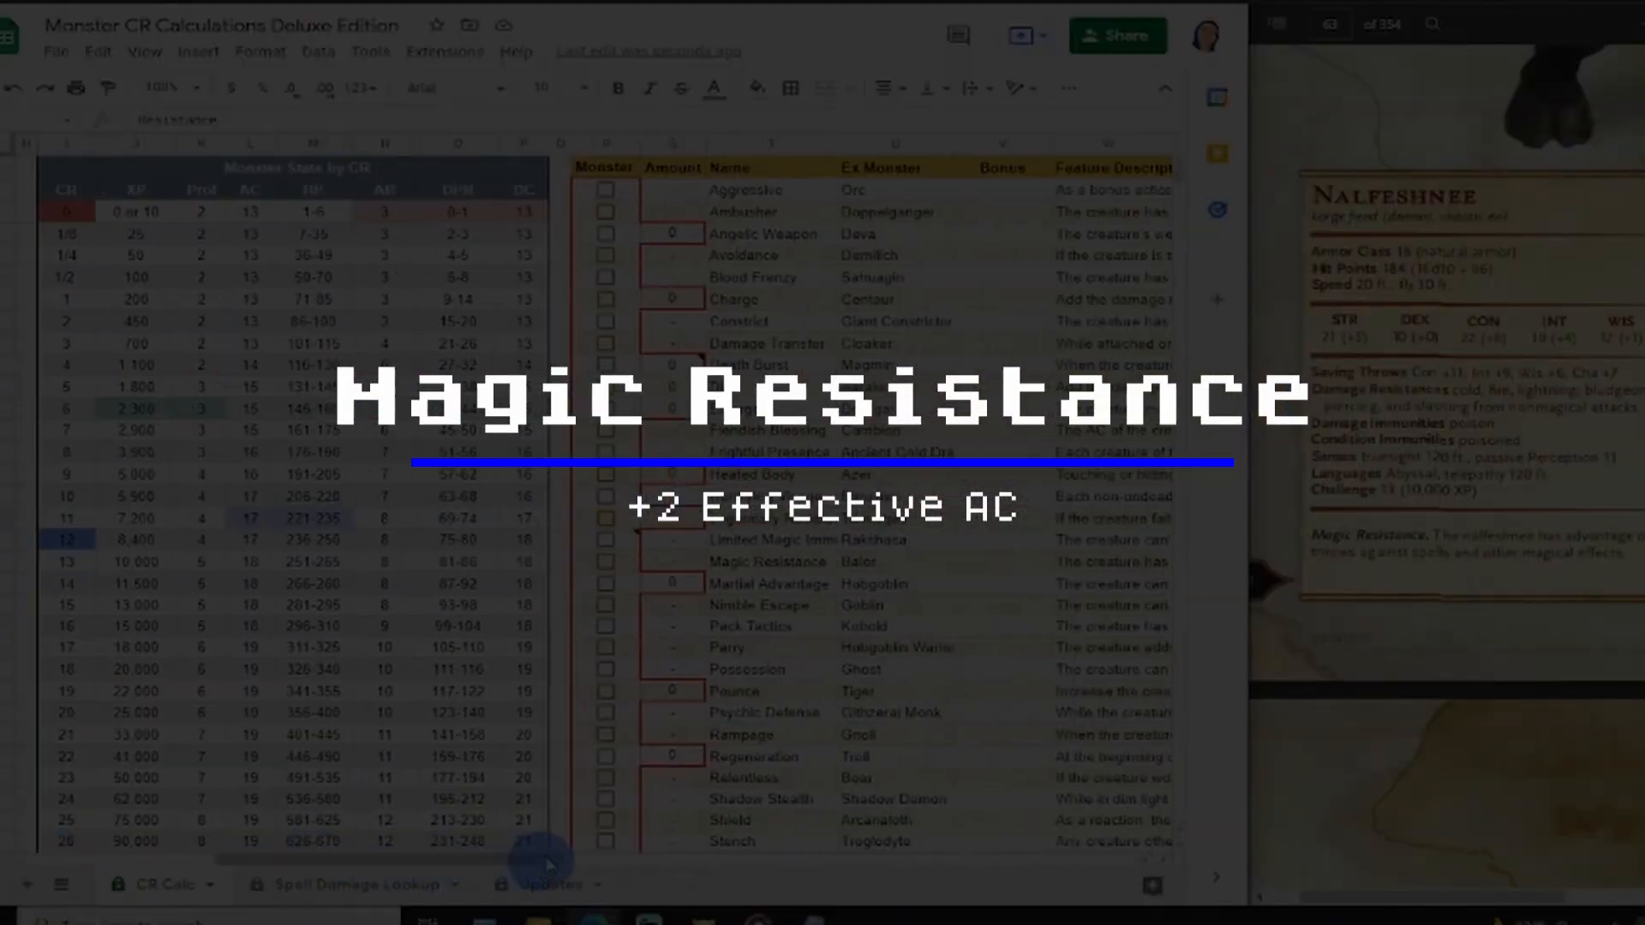
Tick the Magic Resistance checkbox and scroll back down the sheet.
{"action": "left_click", "coordinate": [606, 561]}
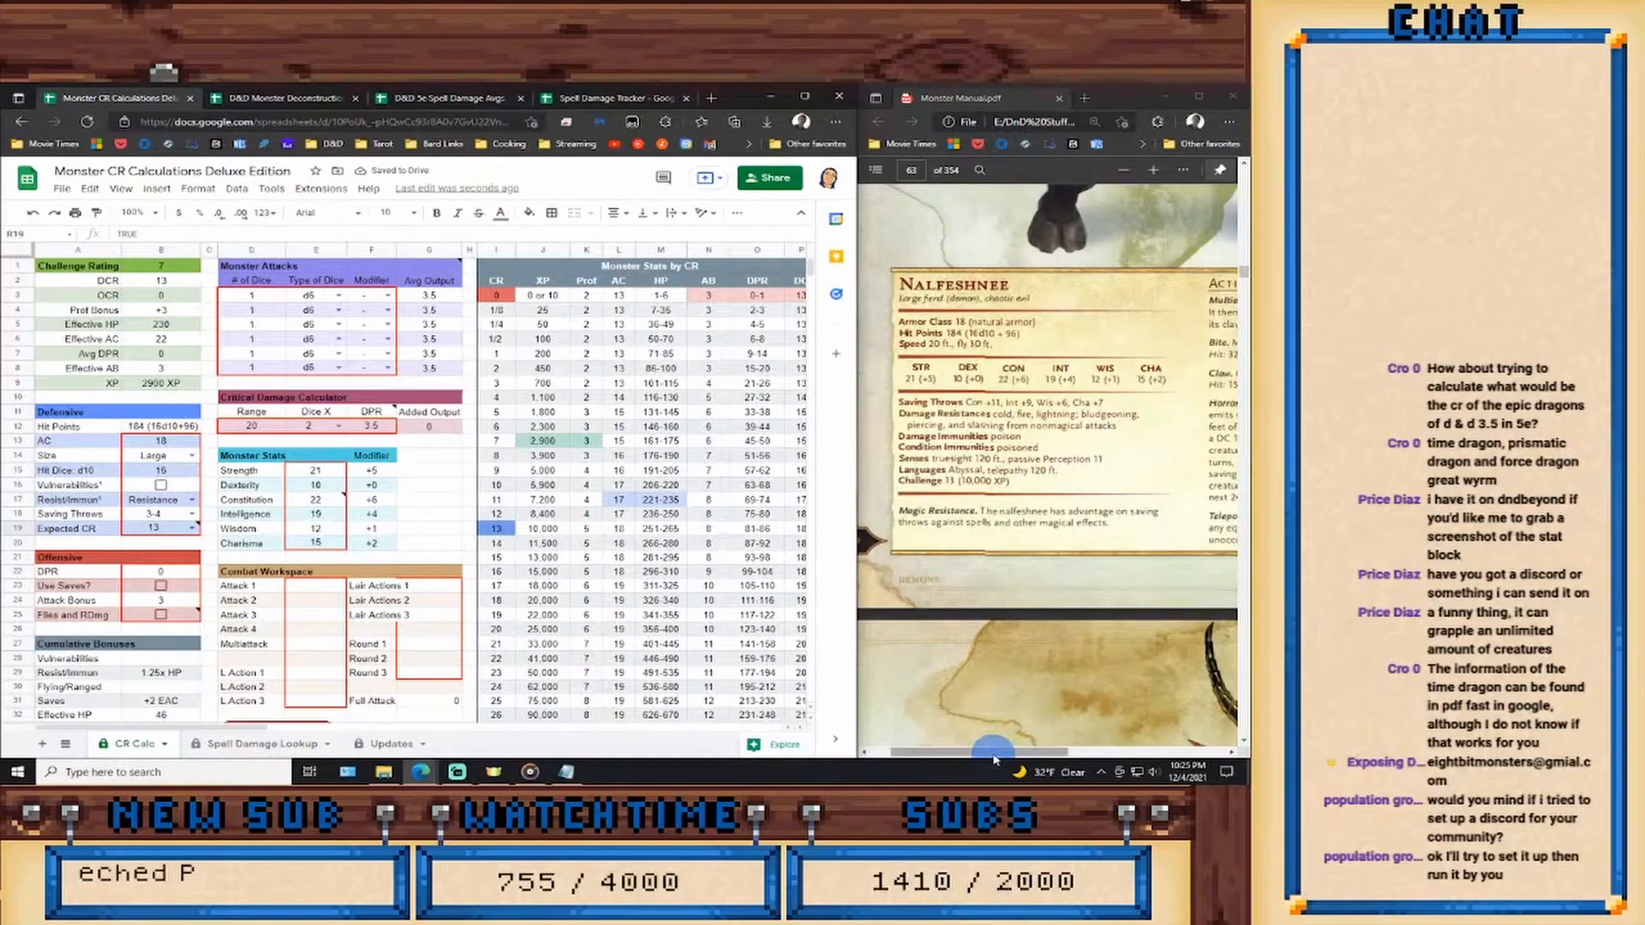
{"action": "scroll", "scroll_direction": "down", "scroll_amount": 3}
{"action": "type", "text": "5"}
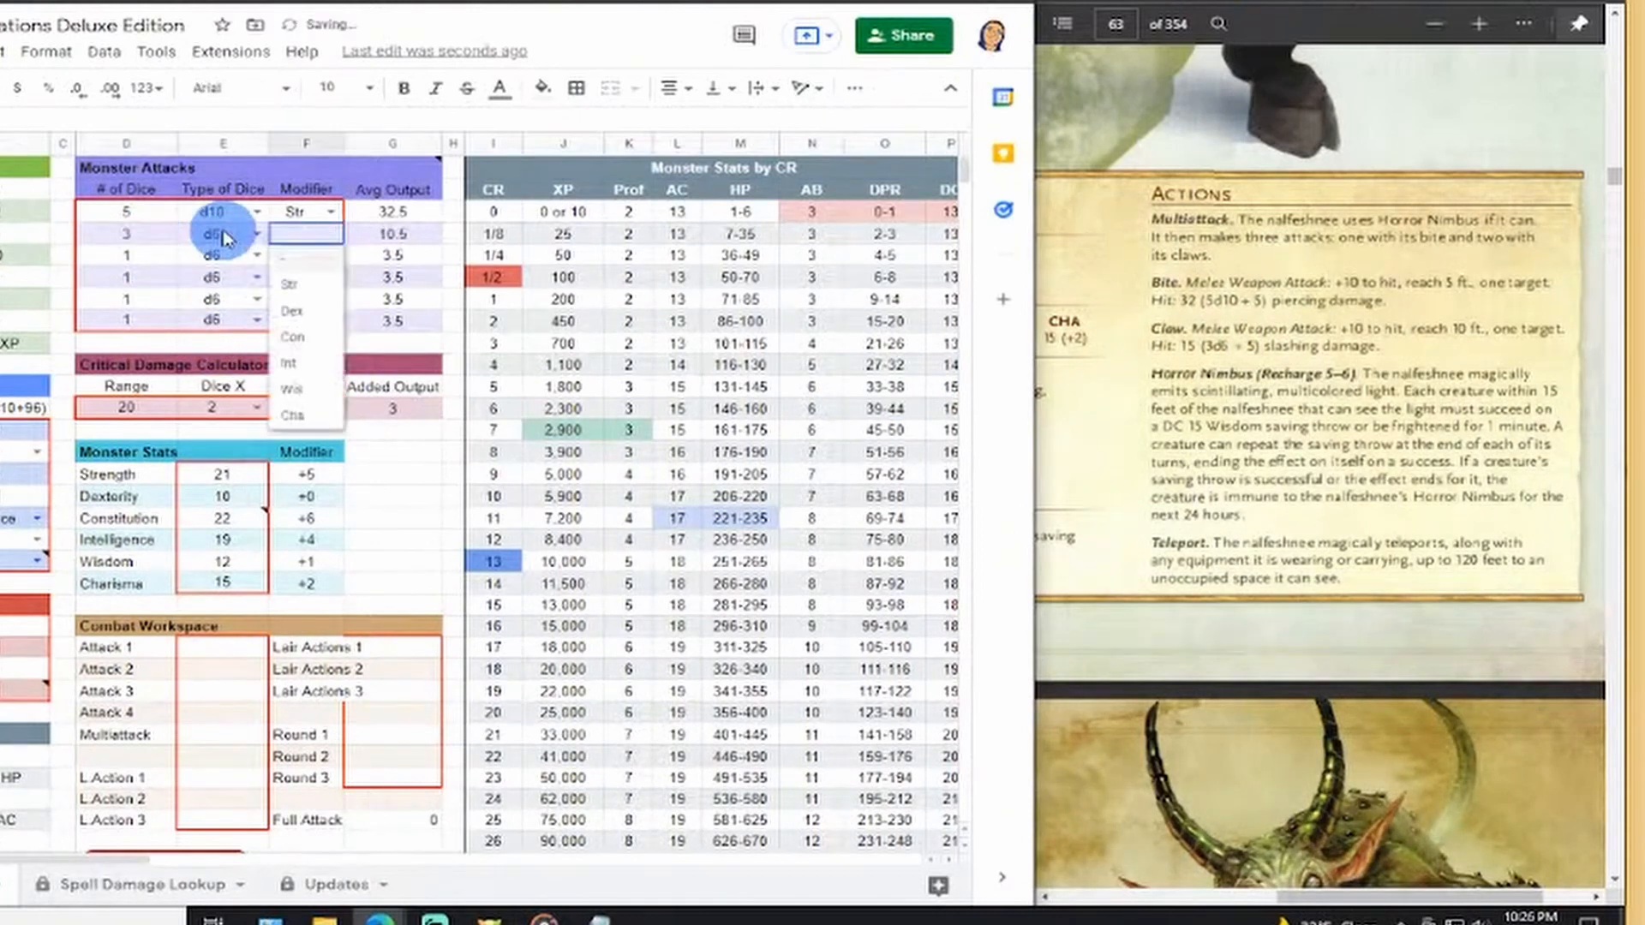
Choose Str as the Modifier for the 3d6 claw attack.
{"action": "left_click", "coordinate": [295, 233]}
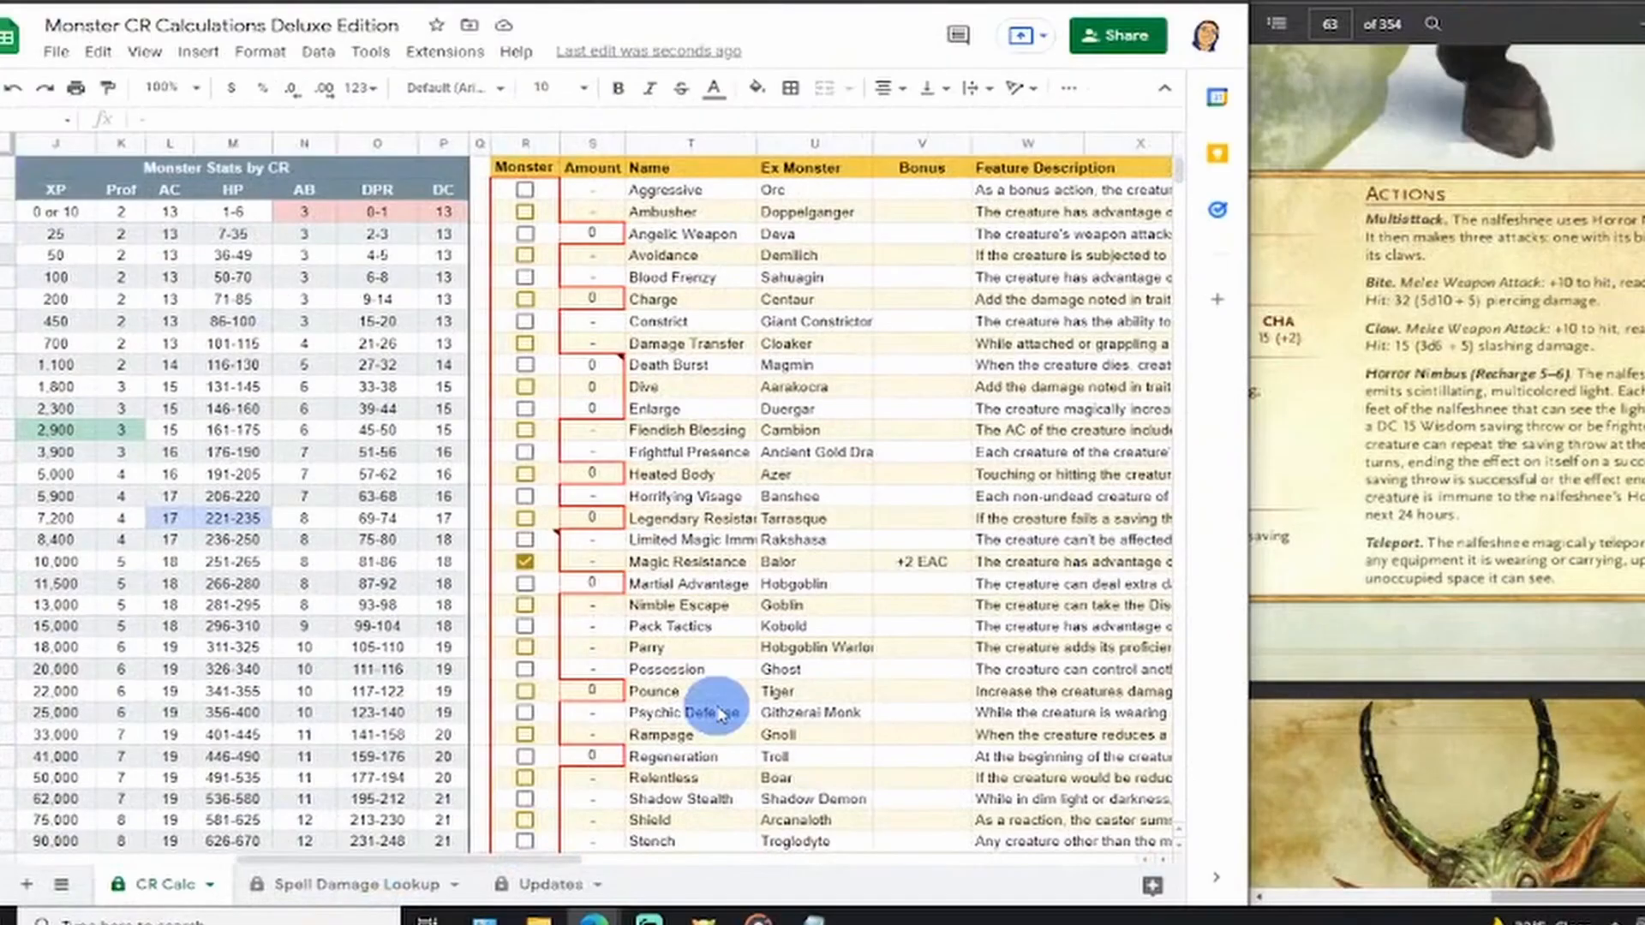
{"action": "mouse_move", "coordinate": [850, 472]}
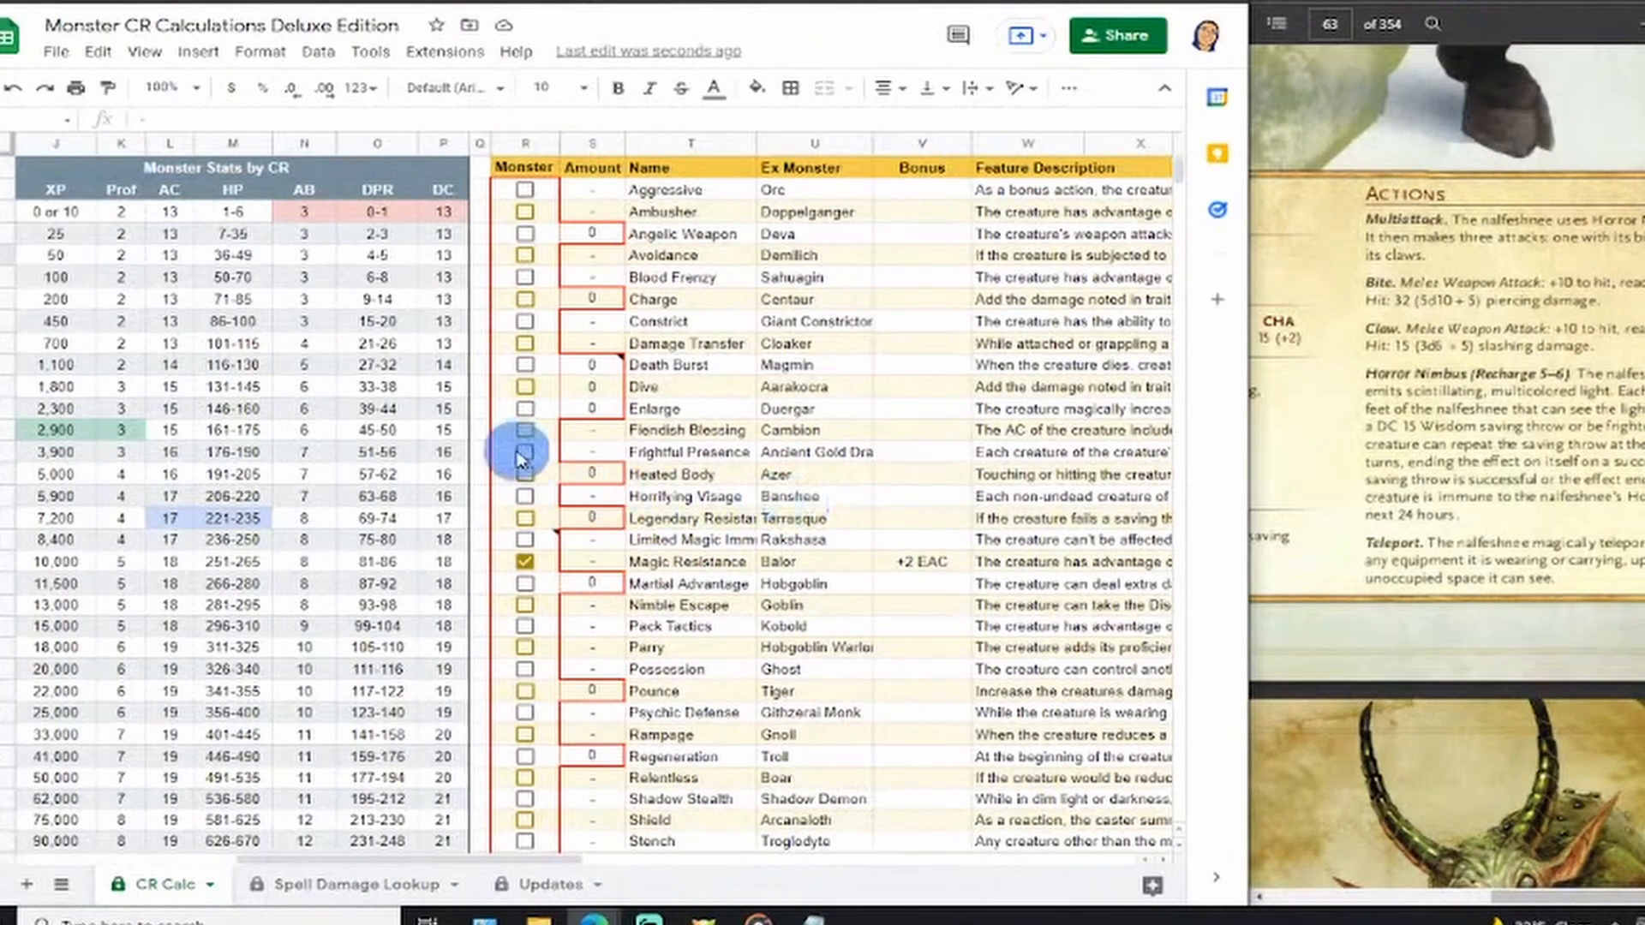
Switch to the Spell Damage Lookup sheet.
{"action": "left_click", "coordinate": [524, 452]}
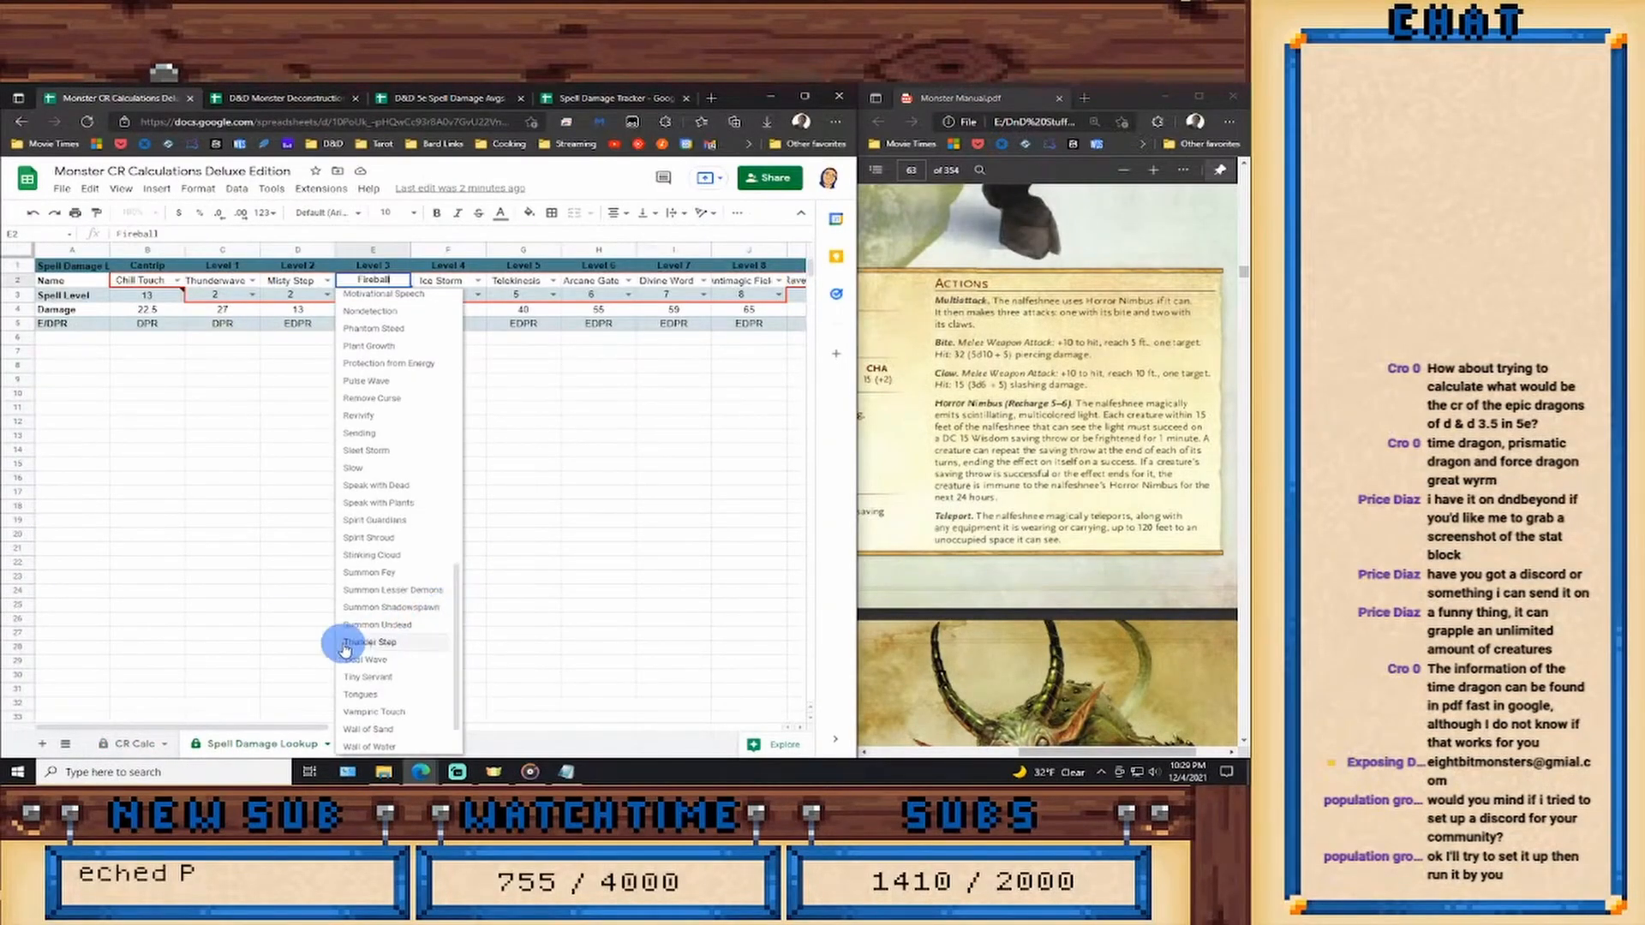
Pick Animate Dead as the Level 3 spell, then return to the CR Calc sheet.
{"action": "left_click", "coordinate": [370, 641]}
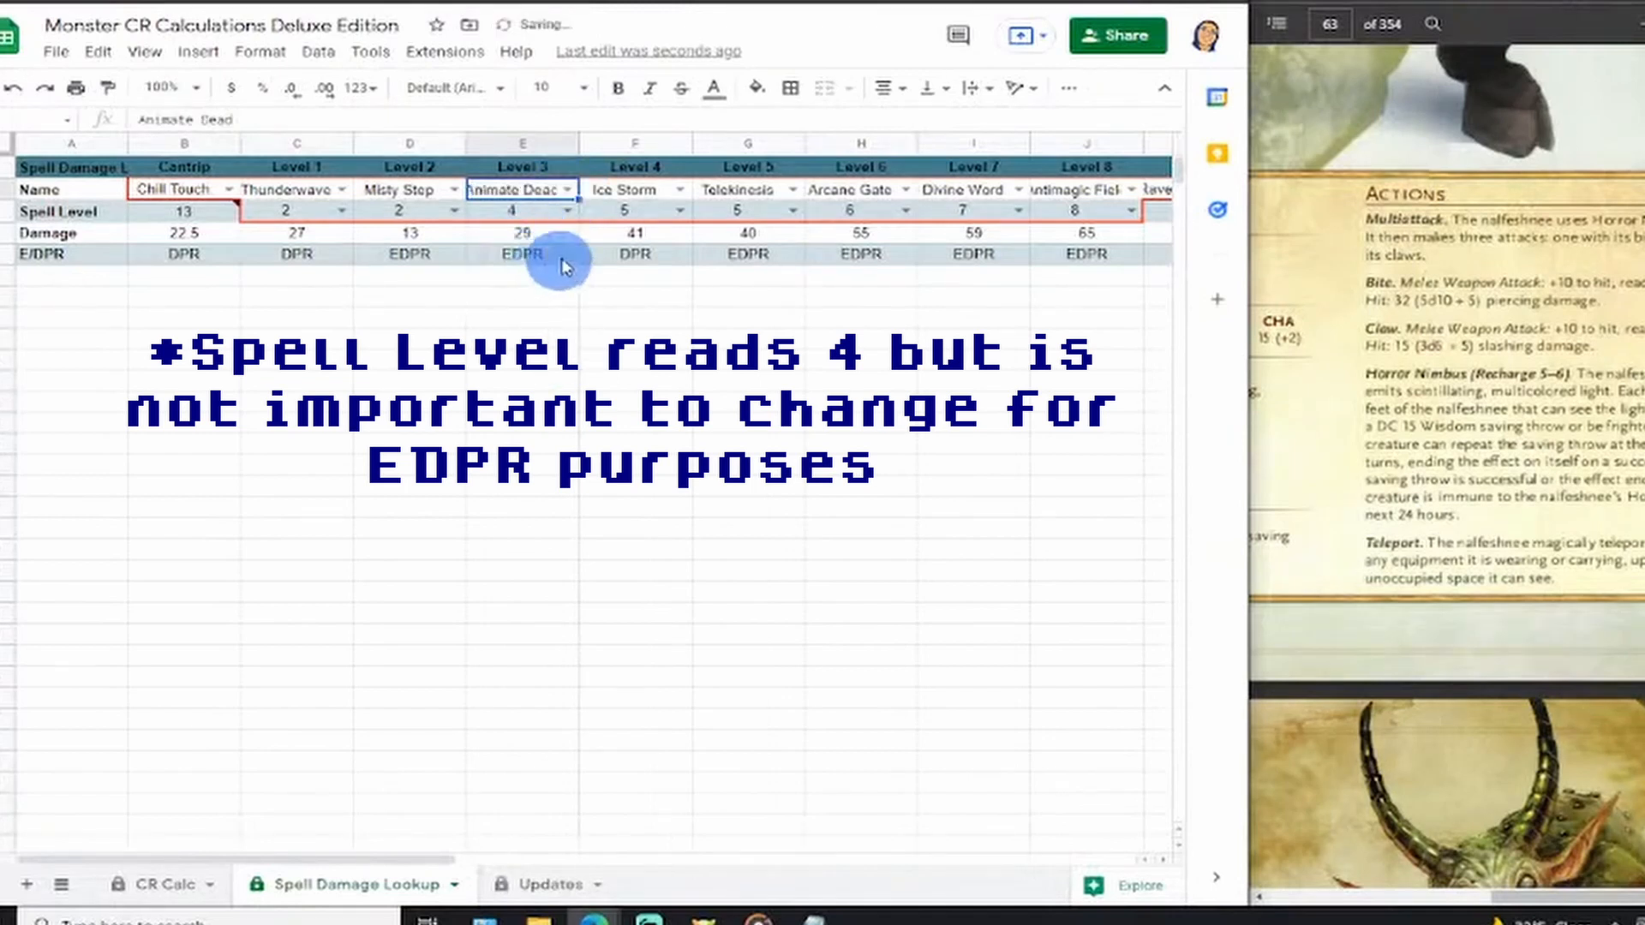
{"action": "mouse_move", "coordinate": [546, 547]}
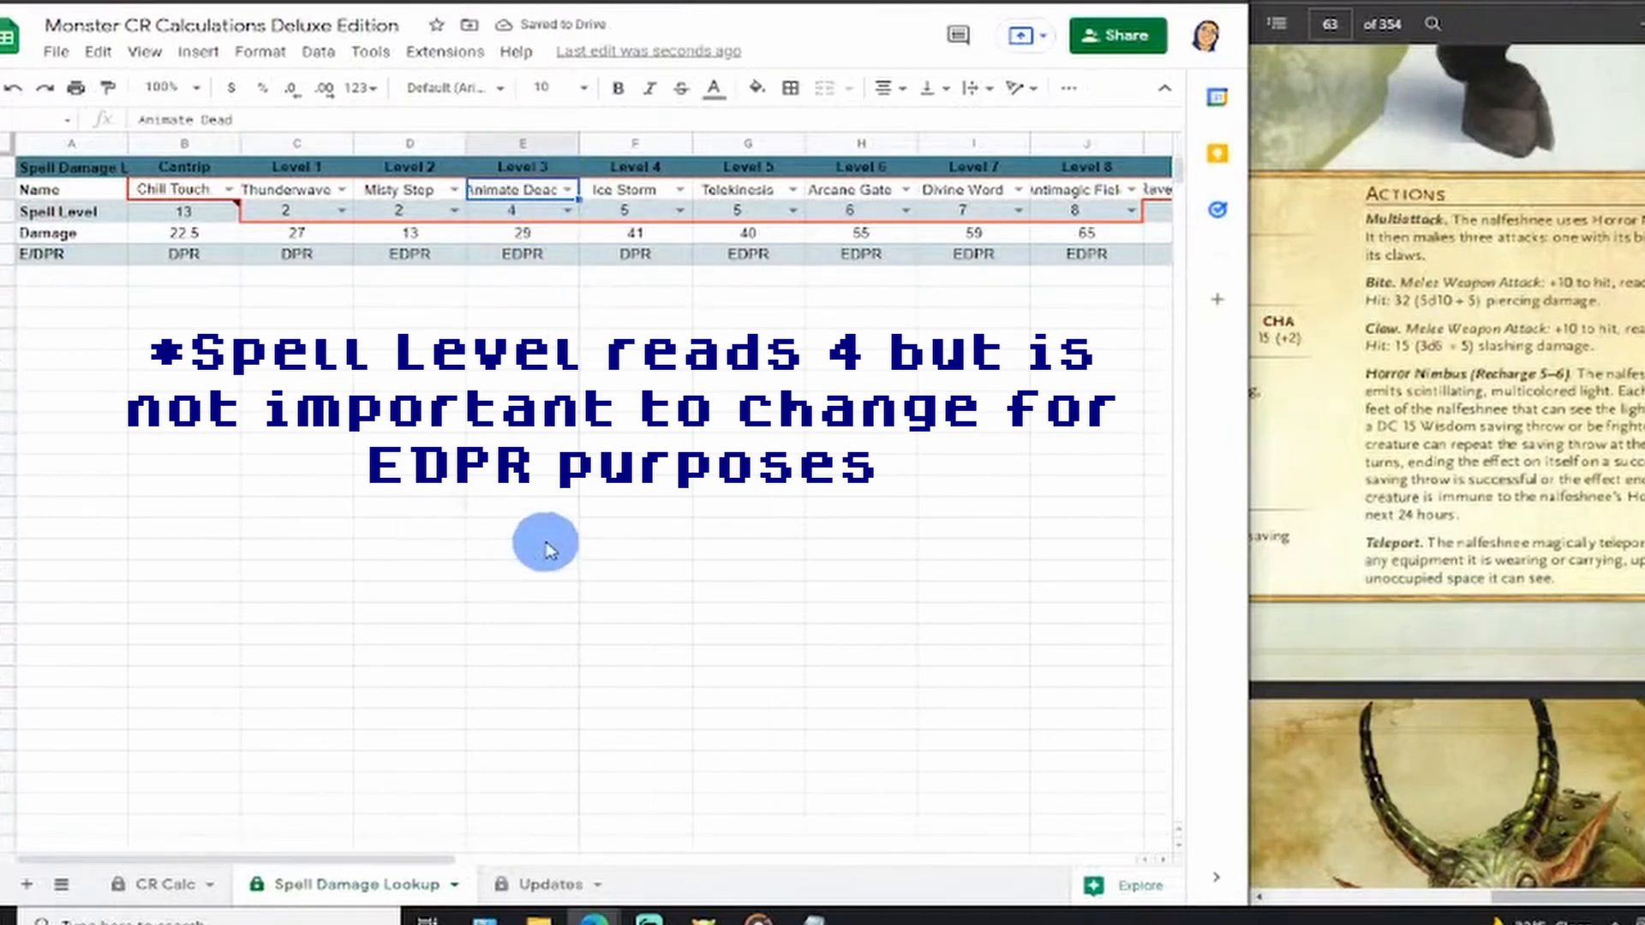
{"action": "left_click", "coordinate": [154, 884]}
{"action": "type", "text": "="}
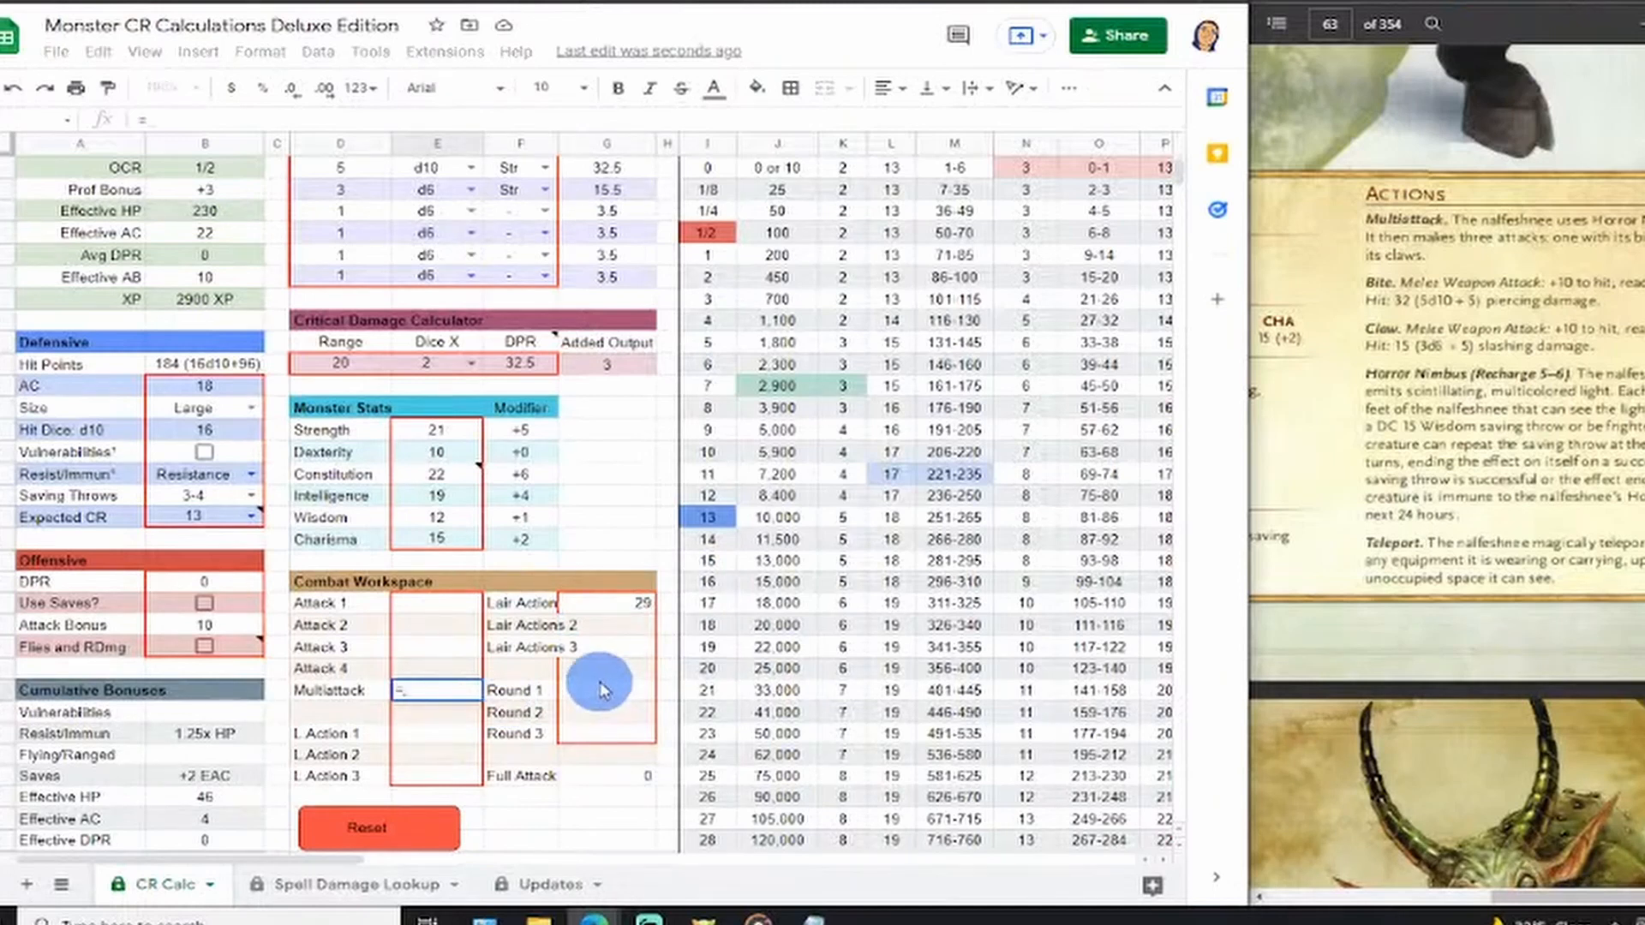
{"action": "mouse_move", "coordinate": [514, 456]}
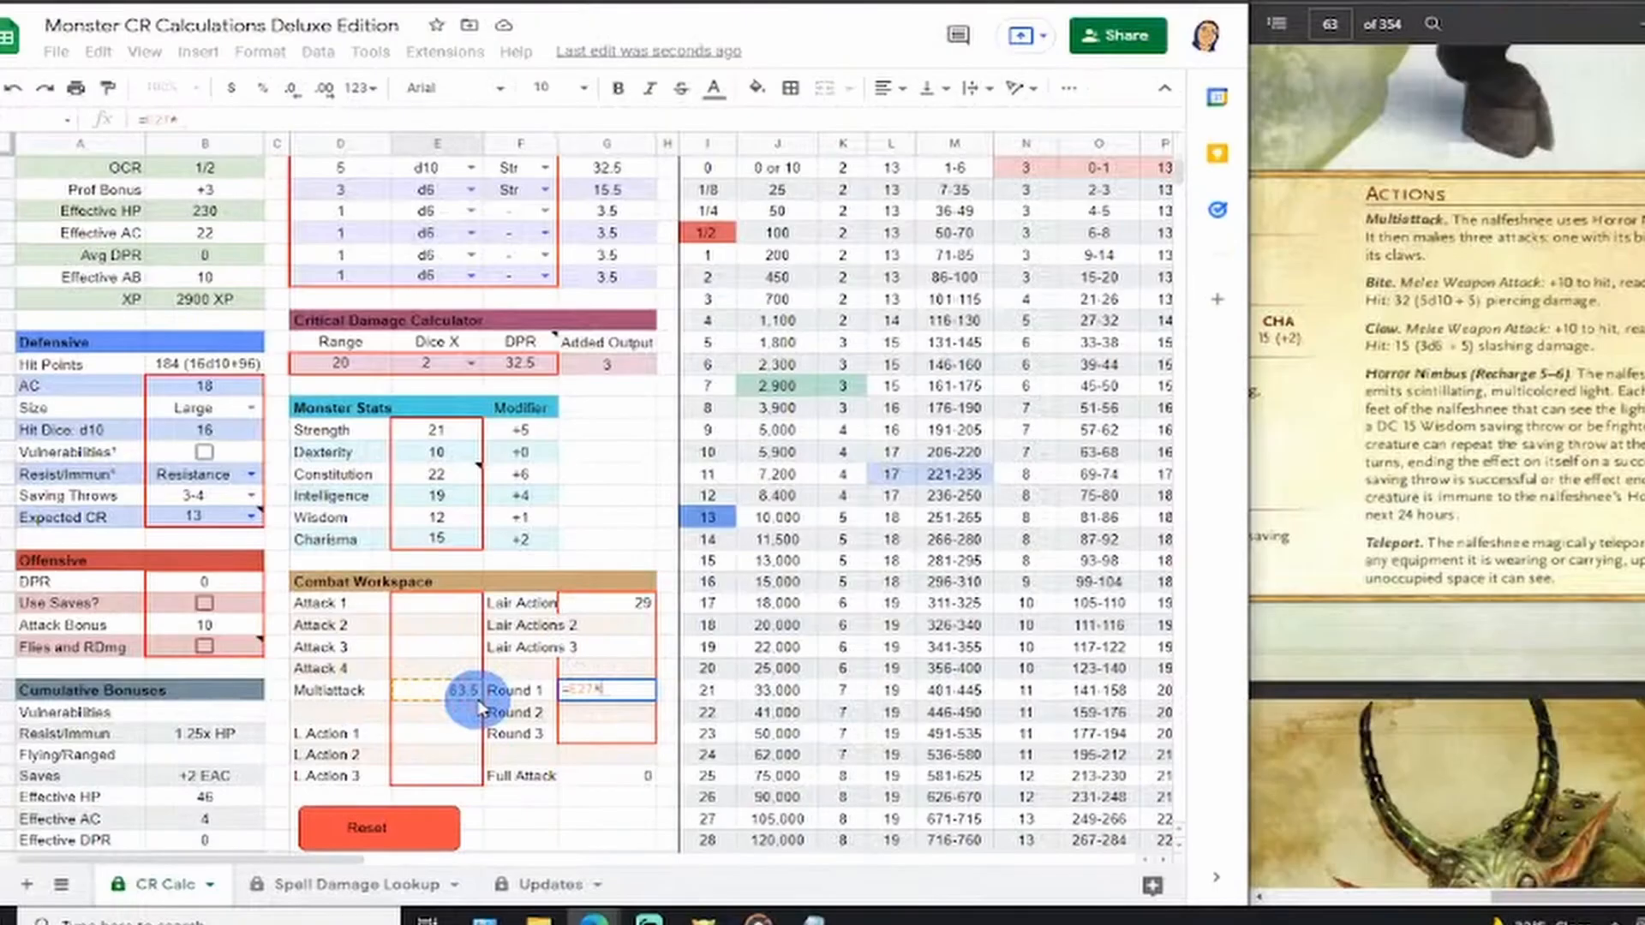
Confirm the Round 1 formula adding Lair Action 1's 29 damage to the multiattack.
{"action": "key", "text": "enter"}
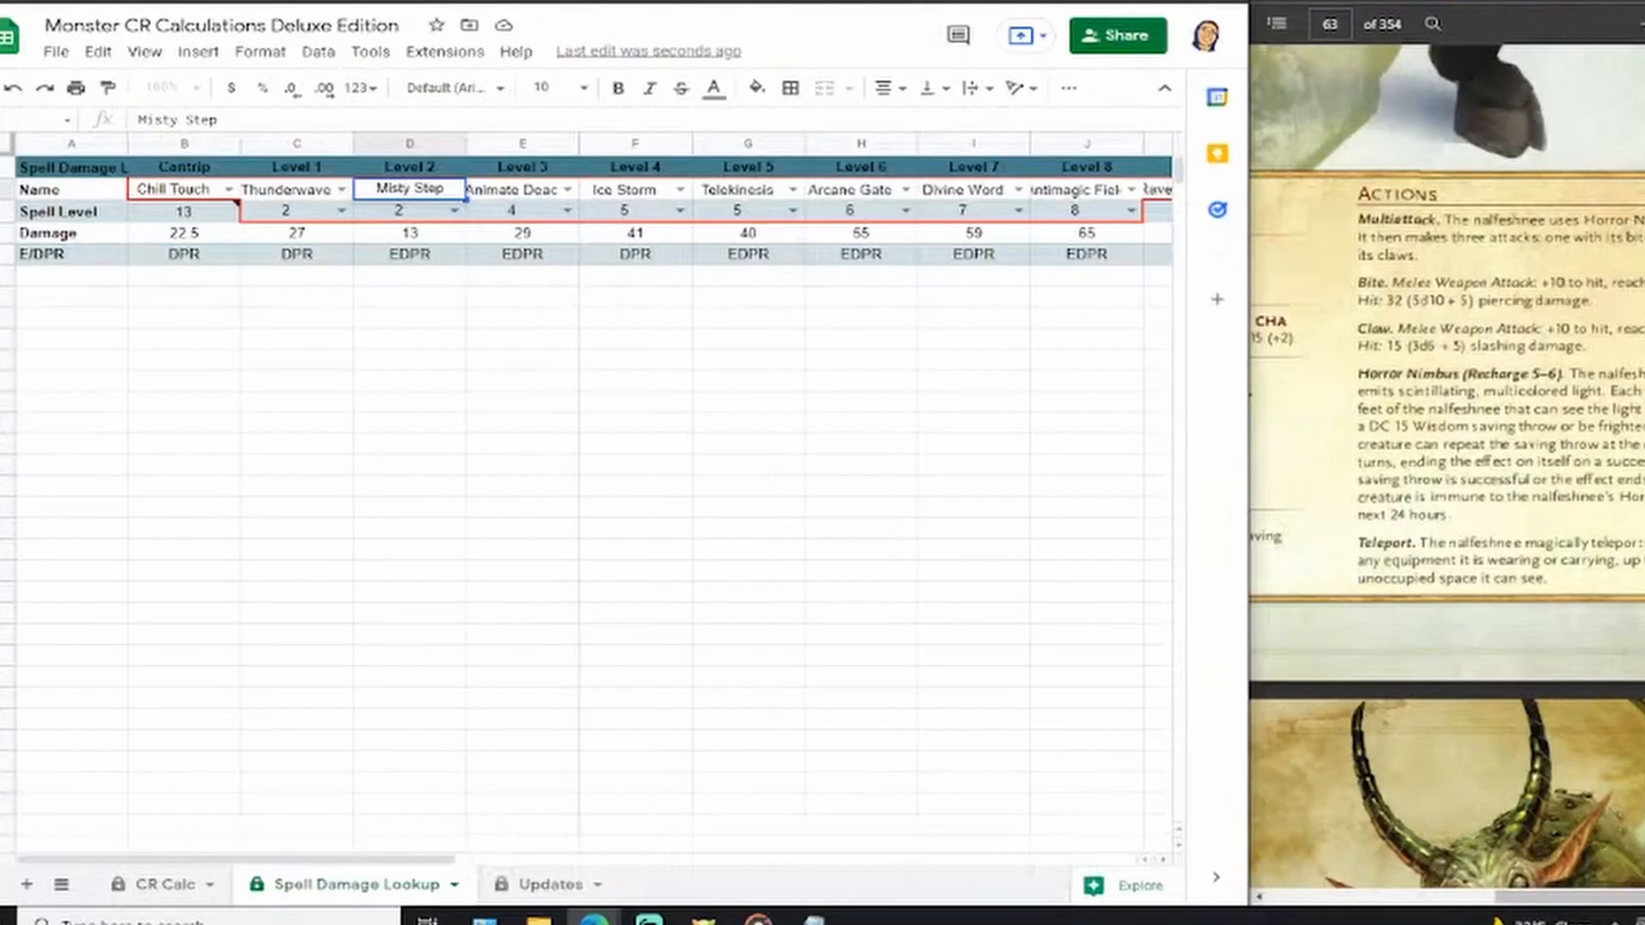
Pick Fear as the Level 3 spell and return to the CR Calc sheet.
{"action": "left_click", "coordinate": [444, 491]}
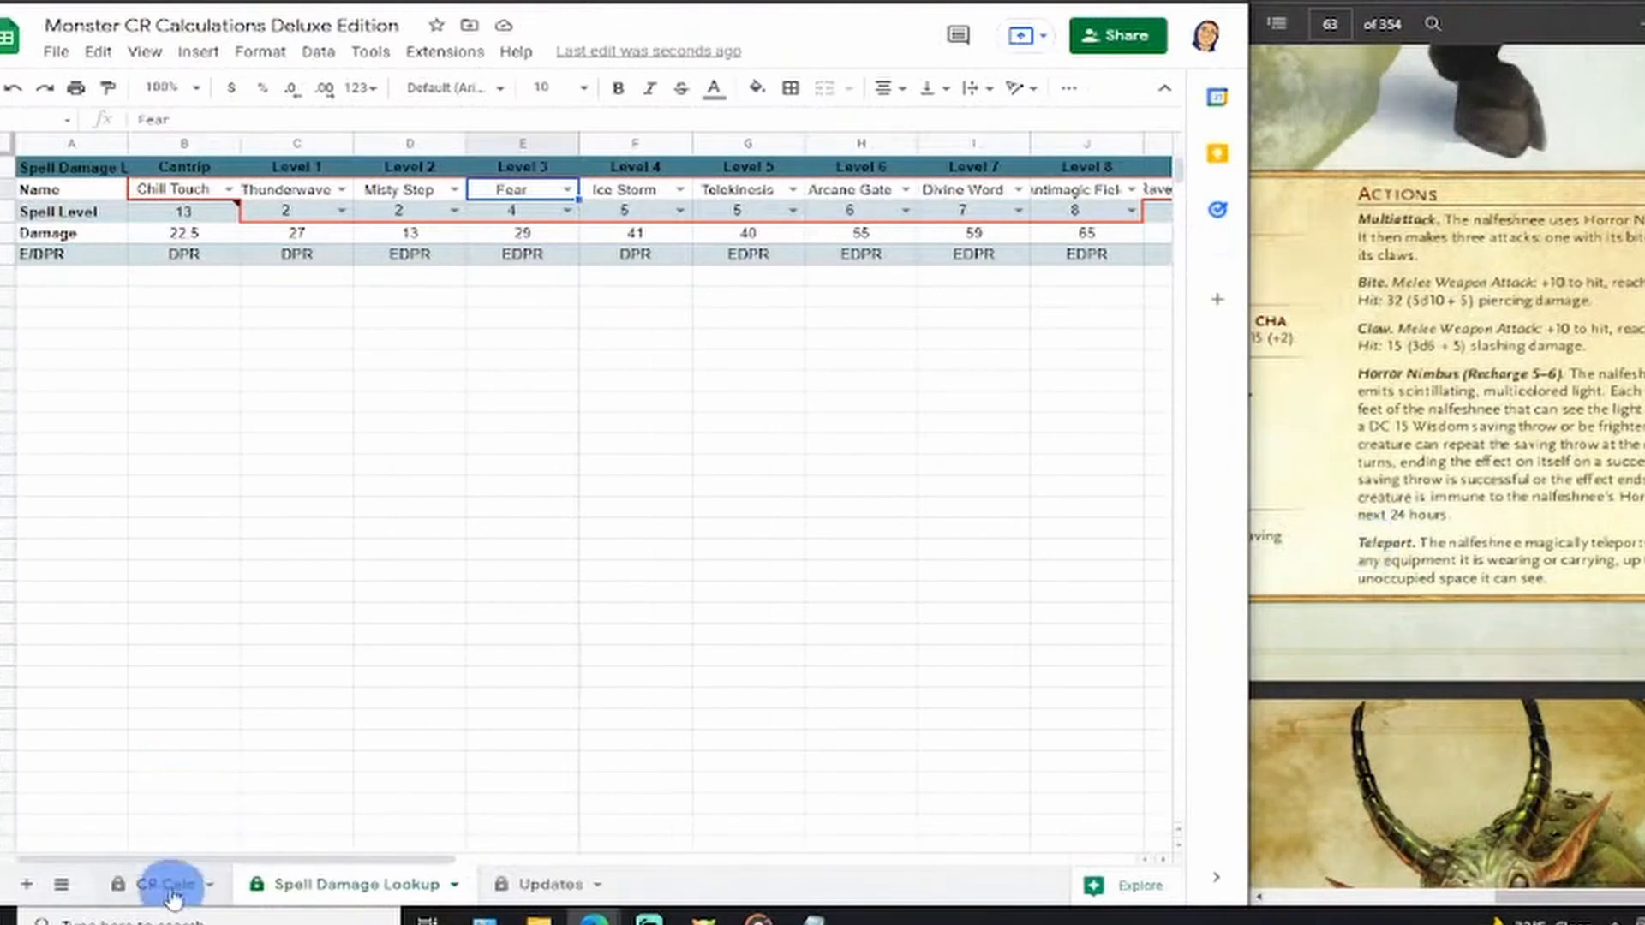
{"action": "left_click", "coordinate": [158, 884]}
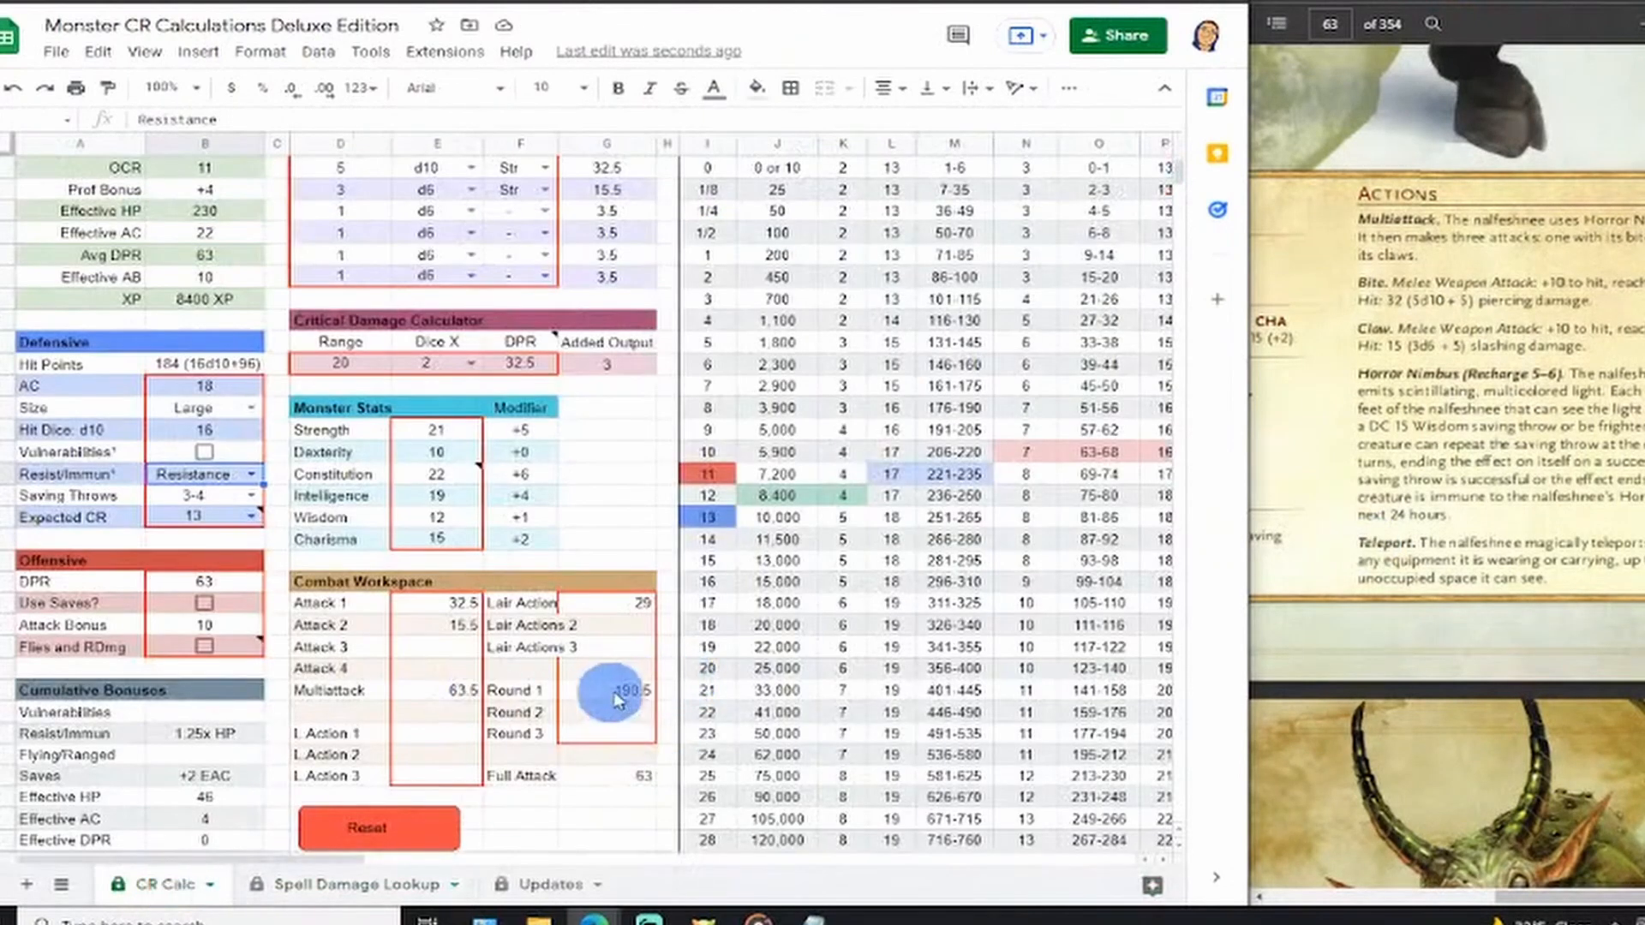